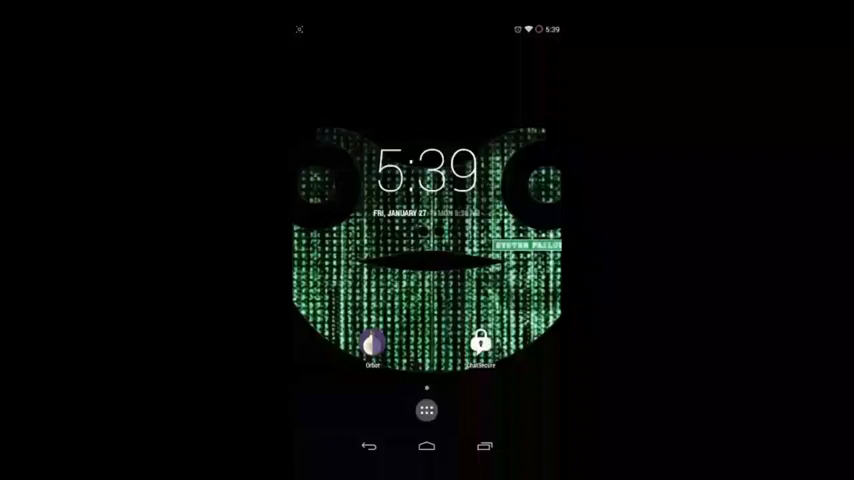
- Launch Orbot from the lock screen and start the Tor connection
click(372, 344)
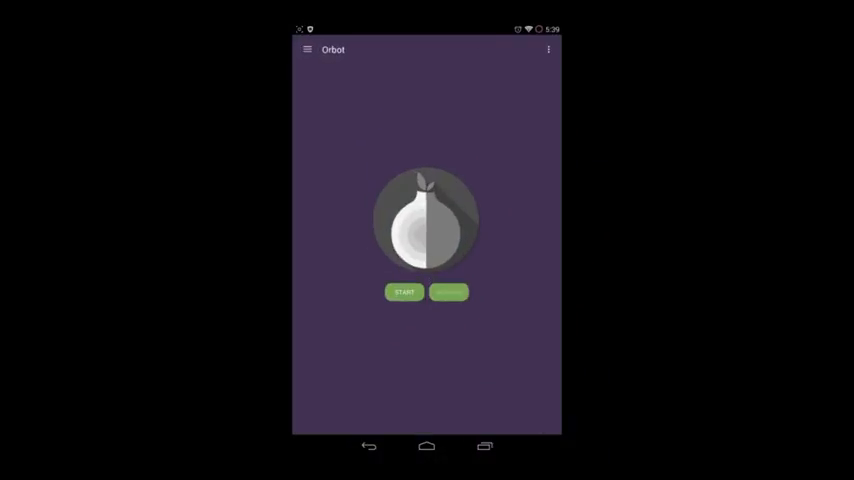
click(404, 292)
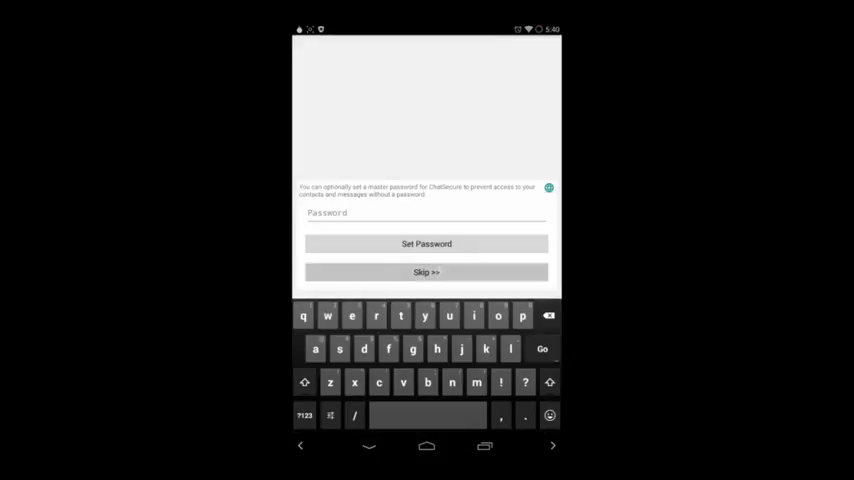
- Skip the master password and enter the new Jabber account's username and service domain
click(426, 272)
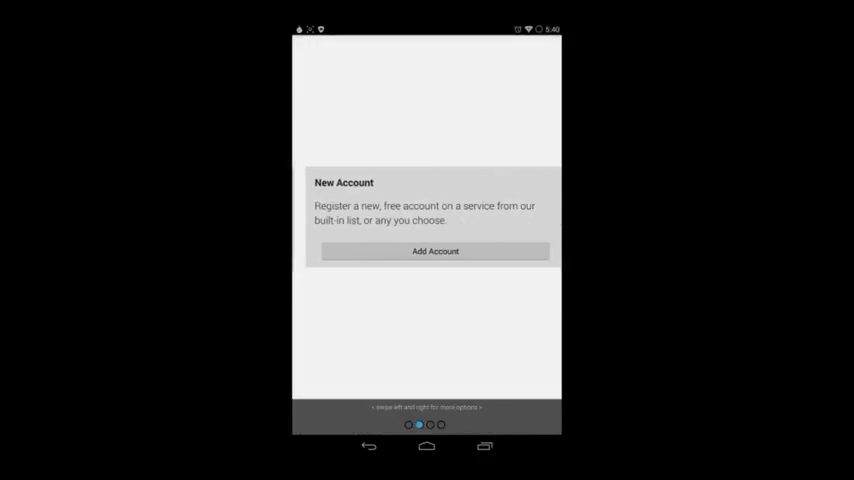
click(436, 252)
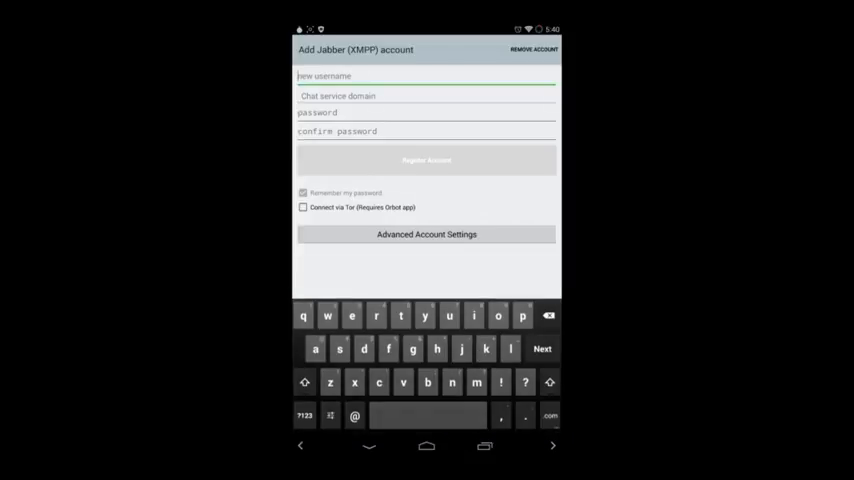
text(gan)
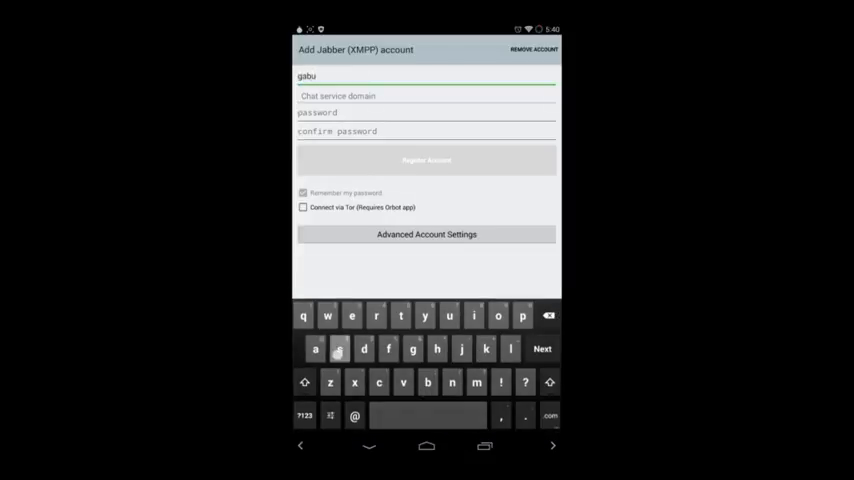
text(ser)
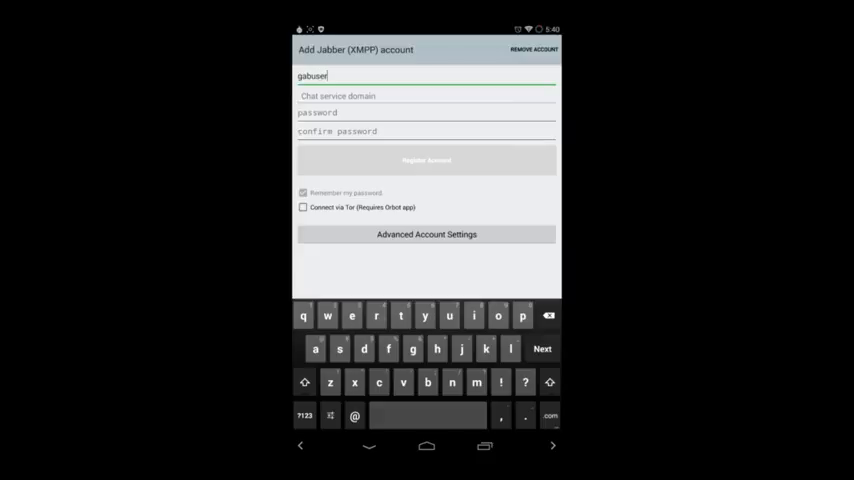
text(john)
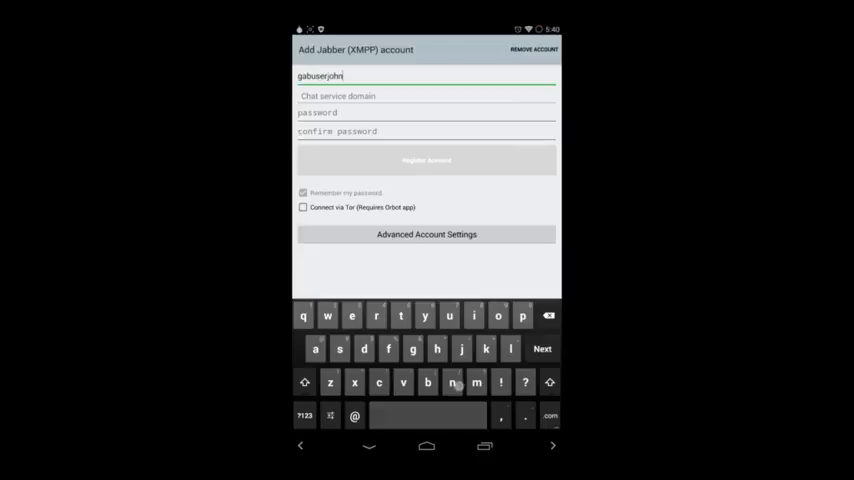
text(doe)
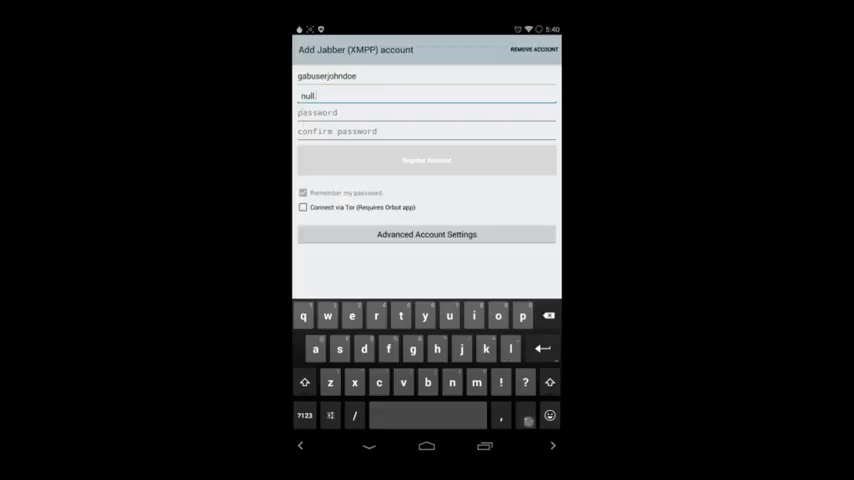
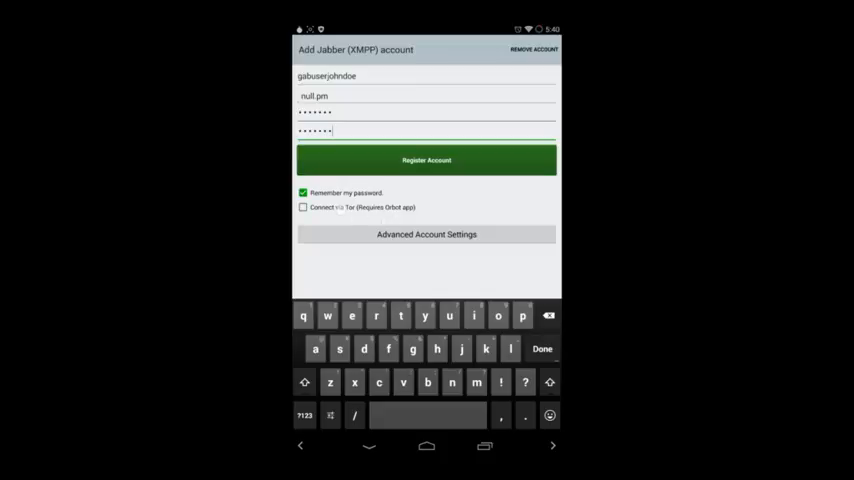
- Enable 'Connect via Tor' and register the new Jabber account over Tor
click(304, 208)
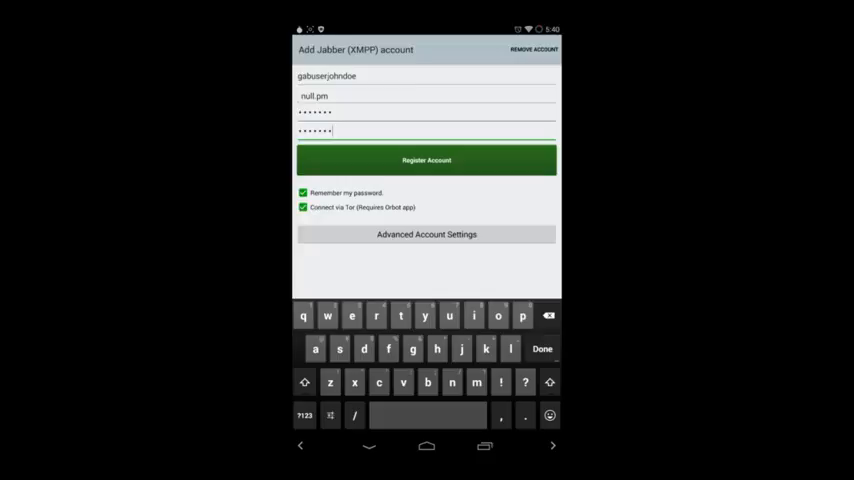
click(426, 160)
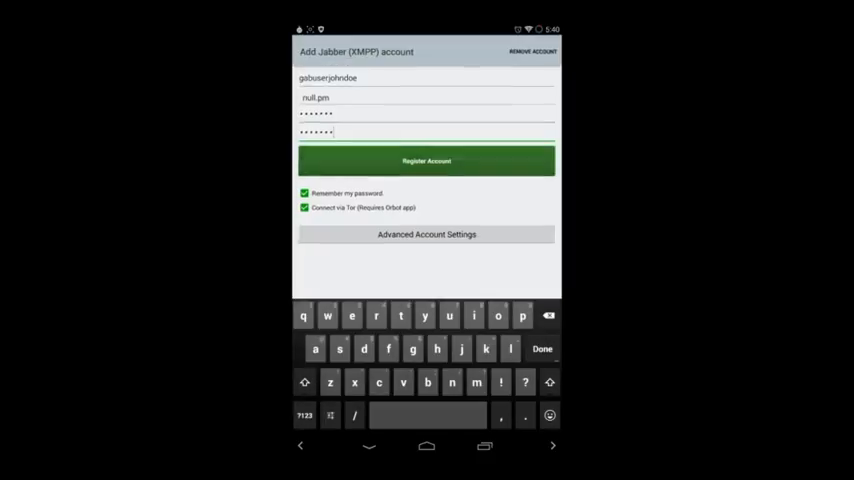
click(426, 160)
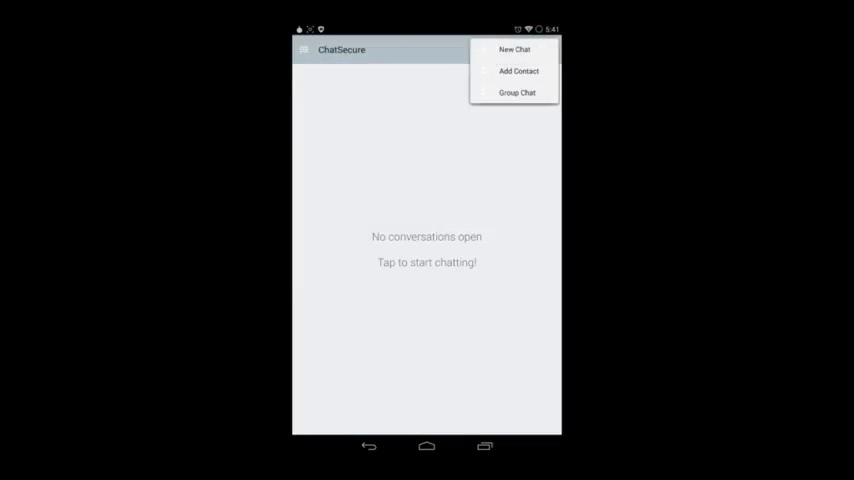
- Add the contact's Jabber ID and send them an invitation, opening a conversation
click(516, 92)
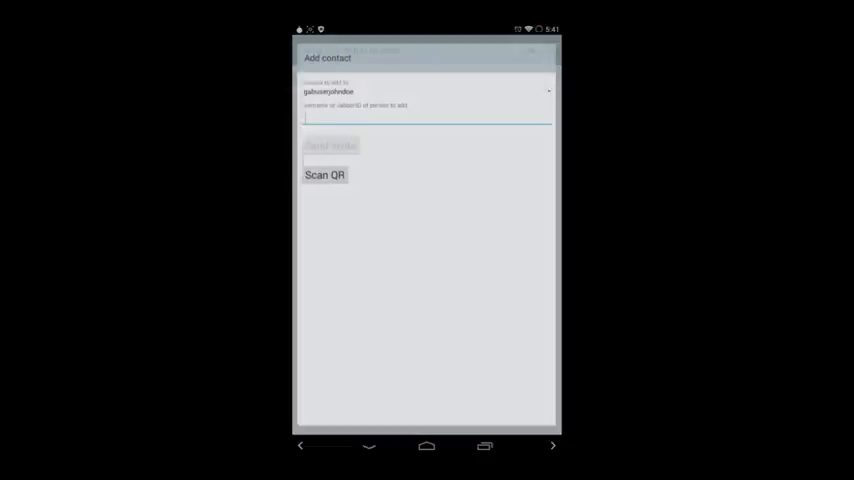
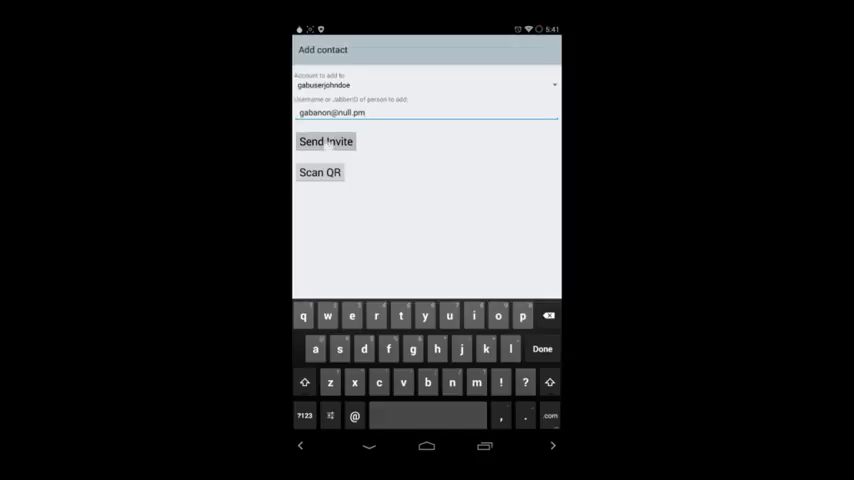
click(326, 140)
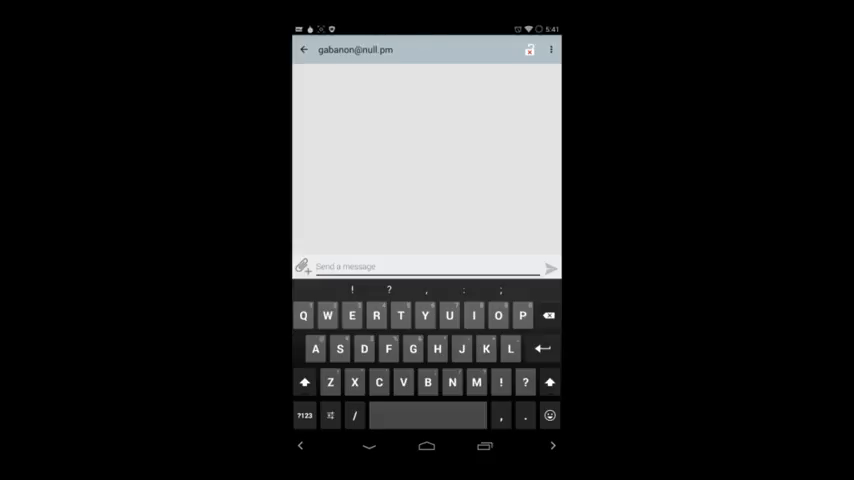
- Start an OTR encrypted session with the new contact from the chat's lock icon
click(552, 48)
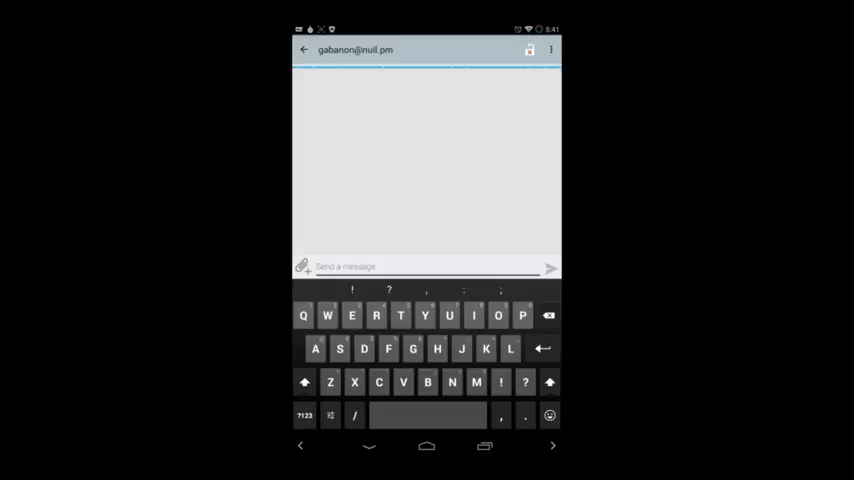
click(528, 48)
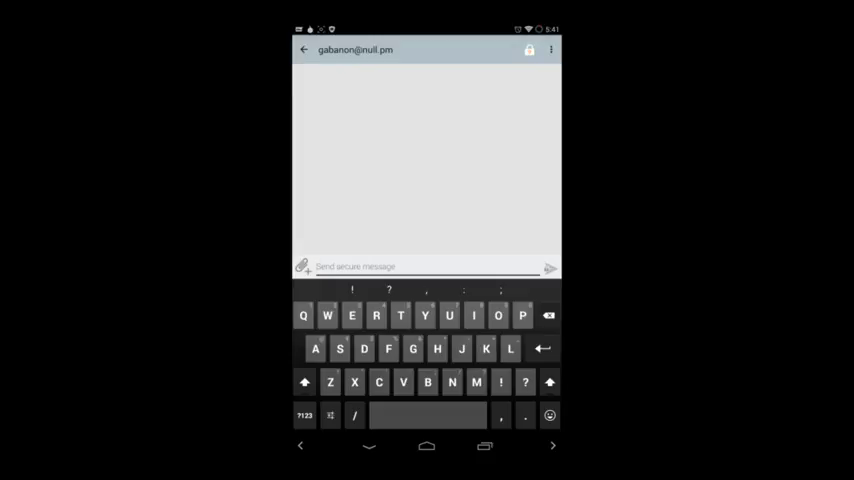